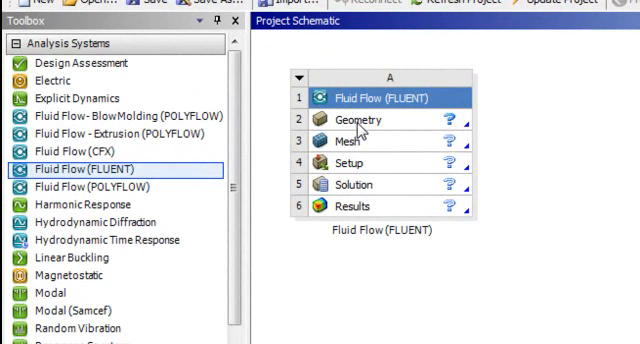
{"action": "mouse_move", "coordinate": [362, 123]}
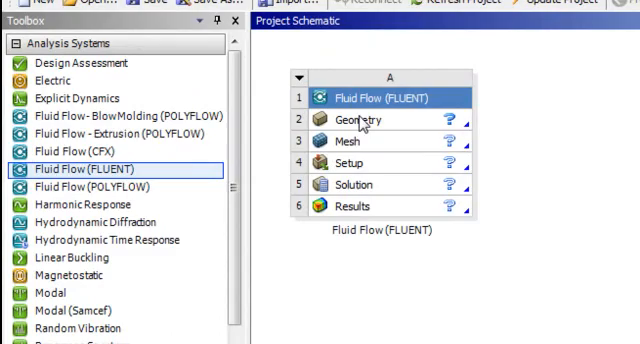
{"action": "mouse_move", "coordinate": [399, 126]}
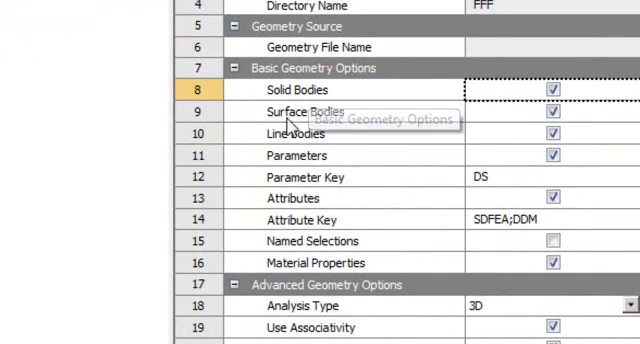
{"action": "mouse_move", "coordinate": [283, 112]}
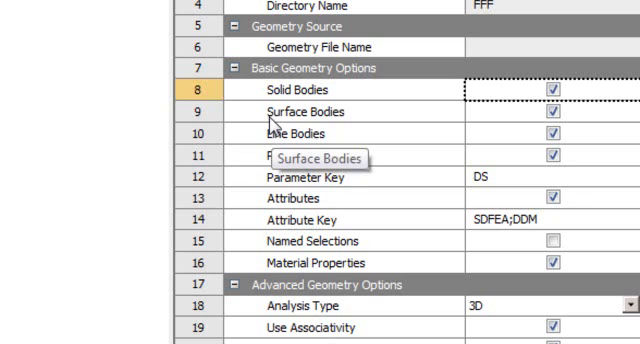
{"action": "mouse_move", "coordinate": [328, 115]}
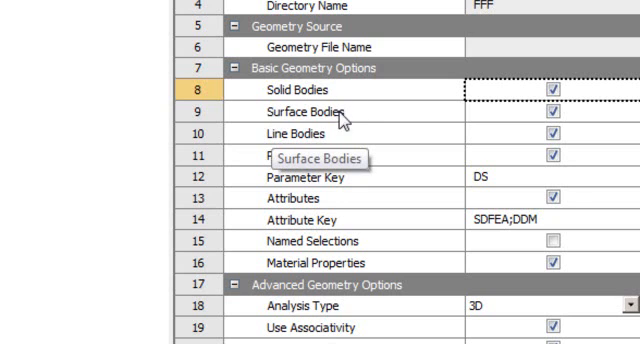
{"action": "mouse_move", "coordinate": [345, 120]}
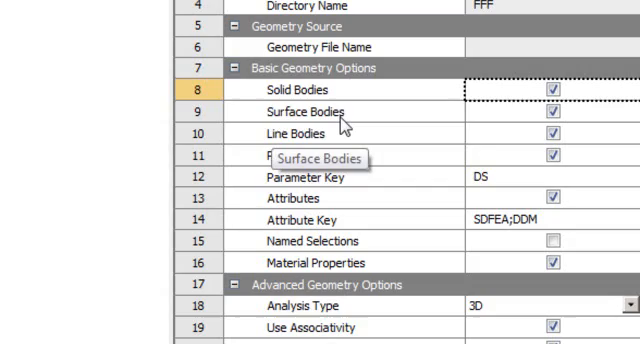
Scroll the Geometry properties down to the Advanced Geometry Options showing 3D analysis type.
{"action": "scroll", "scroll_direction": "down", "scroll_amount": 3}
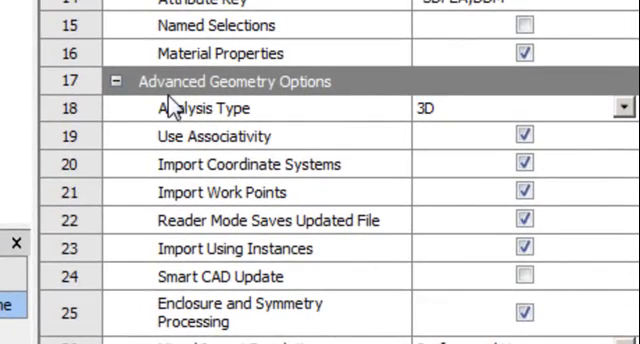
{"action": "mouse_move", "coordinate": [330, 106]}
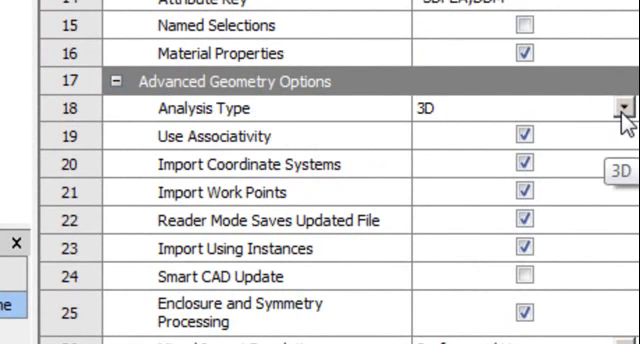
{"action": "left_click", "coordinate": [623, 108]}
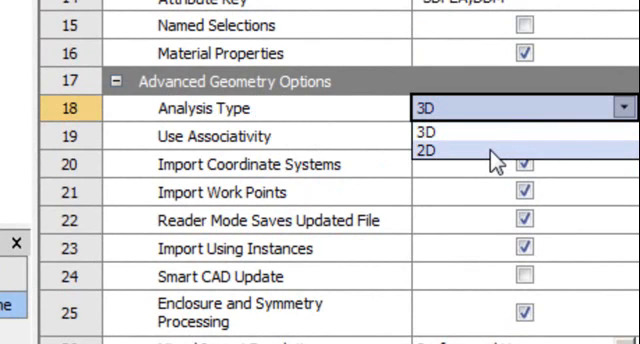
{"action": "left_click", "coordinate": [420, 152]}
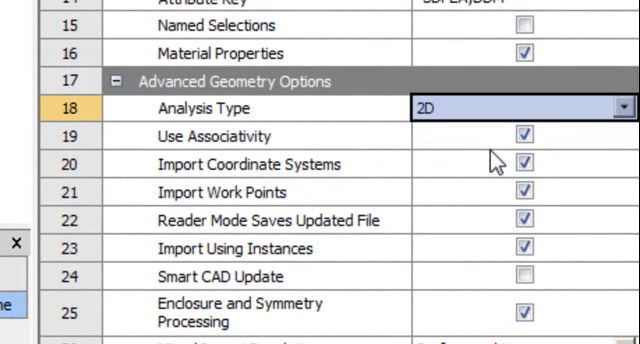
{"action": "left_click", "coordinate": [616, 108]}
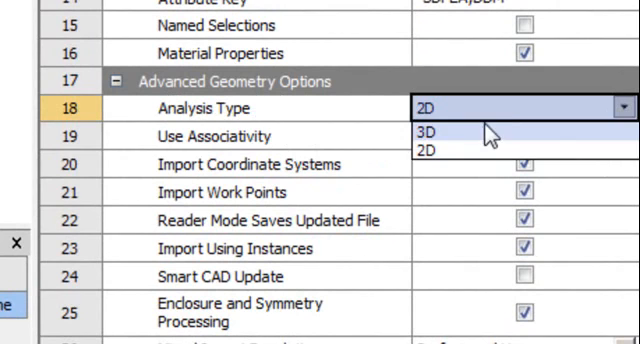
{"action": "left_click", "coordinate": [424, 135]}
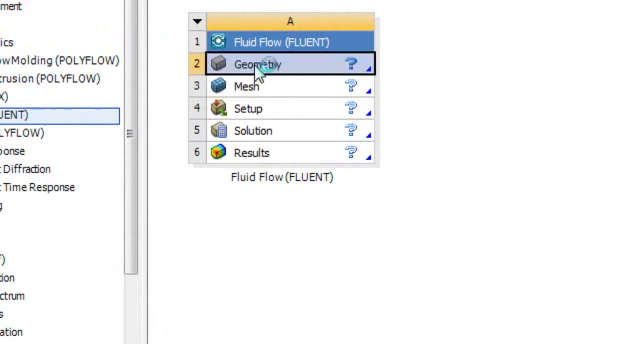
Launch DesignModeler from the Geometry cell A2 of the Fluid Flow (FLUENT) system.
{"action": "left_click", "coordinate": [280, 64]}
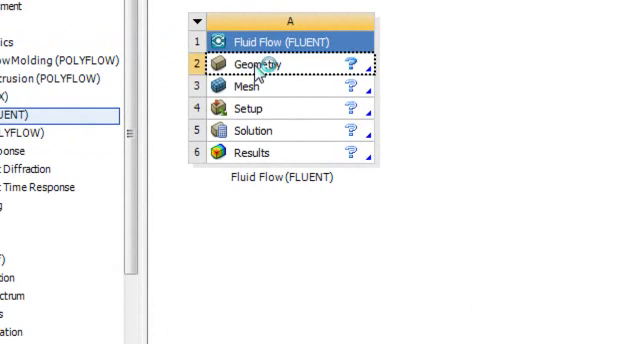
{"action": "scroll", "scroll_direction": "down", "scroll_amount": 3}
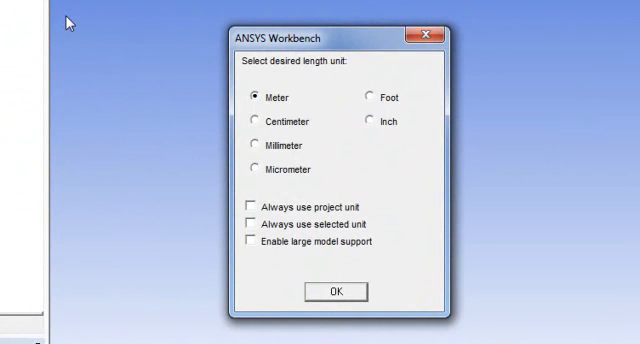
{"action": "mouse_move", "coordinate": [260, 43]}
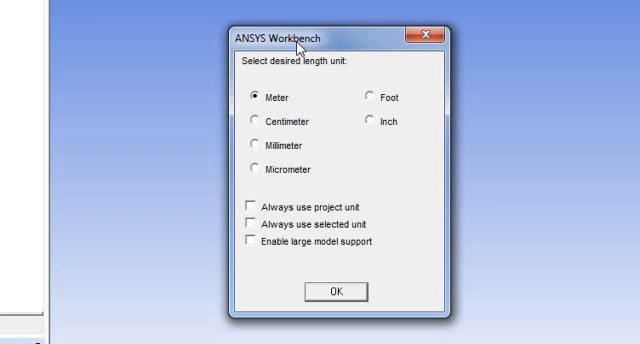
{"action": "mouse_move", "coordinate": [366, 74]}
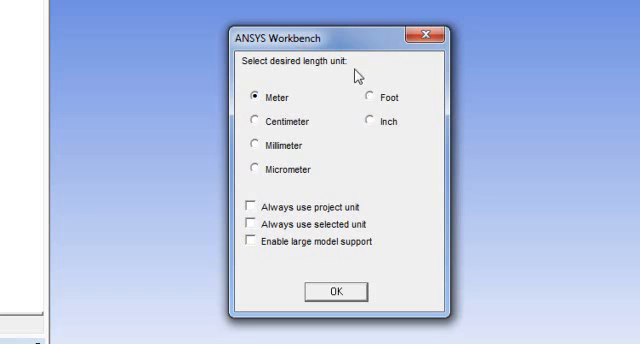
{"action": "mouse_move", "coordinate": [370, 127]}
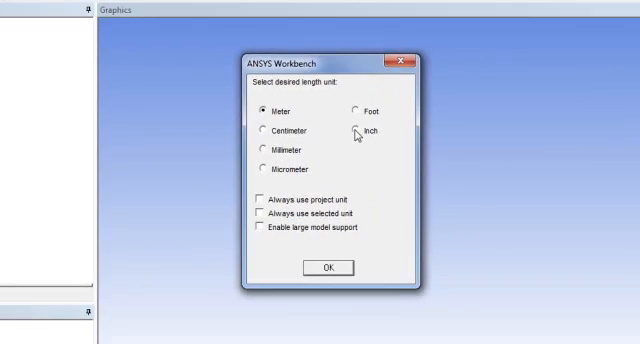
Choose Inch as the desired length unit and confirm the dialog.
{"action": "left_click", "coordinate": [344, 133]}
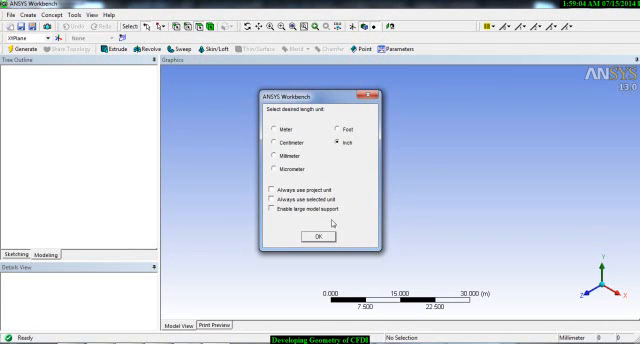
{"action": "left_click", "coordinate": [316, 236]}
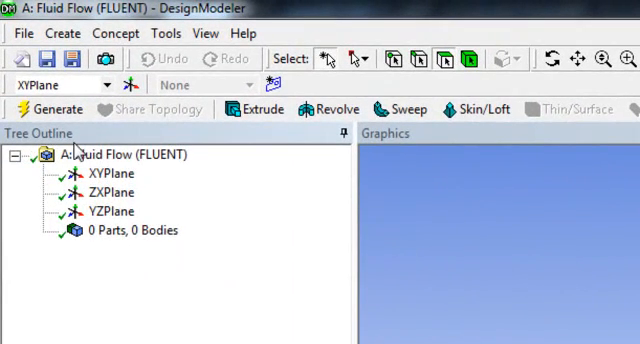
{"action": "mouse_move", "coordinate": [33, 310]}
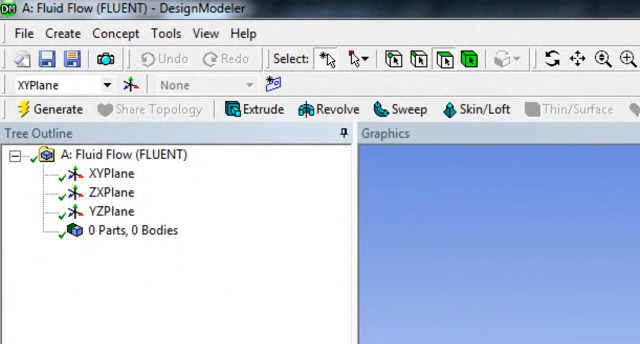
{"action": "mouse_move", "coordinate": [173, 265]}
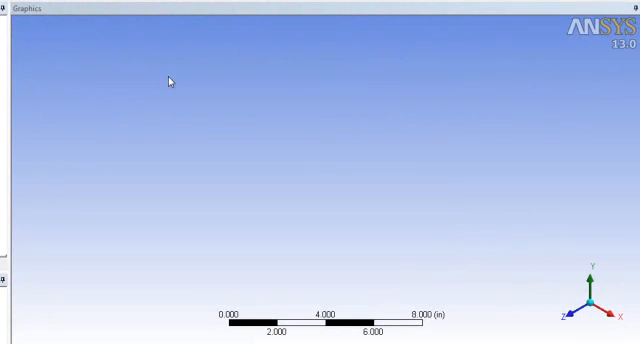
{"action": "mouse_move", "coordinate": [481, 165]}
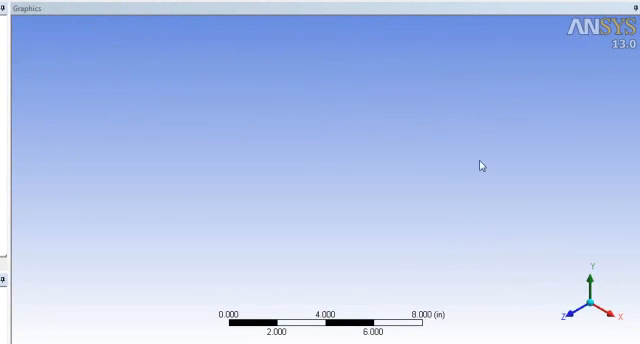
{"action": "mouse_move", "coordinate": [117, 135]}
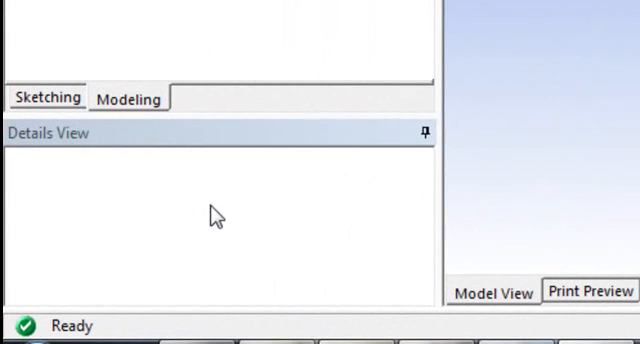
{"action": "mouse_move", "coordinate": [224, 198]}
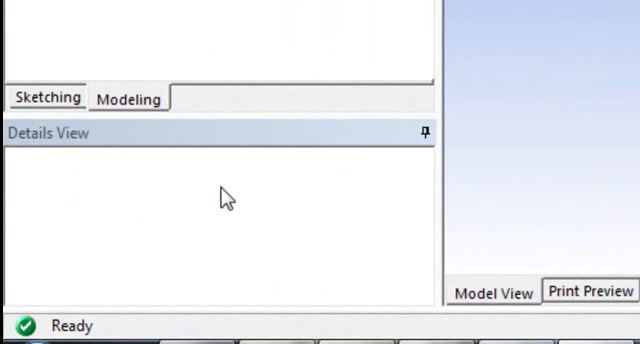
{"action": "mouse_move", "coordinate": [248, 115]}
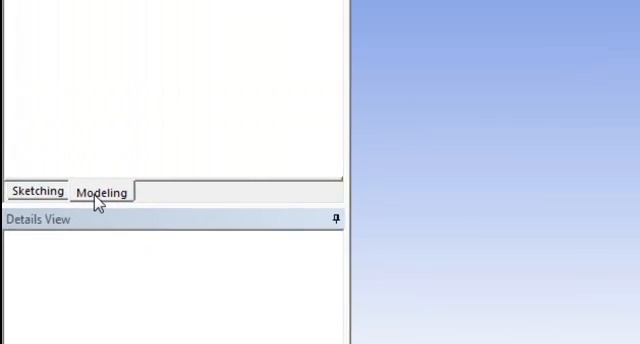
Show the plane tree, enter sketching mode and expand the Modify toolbox.
{"action": "left_click", "coordinate": [96, 190]}
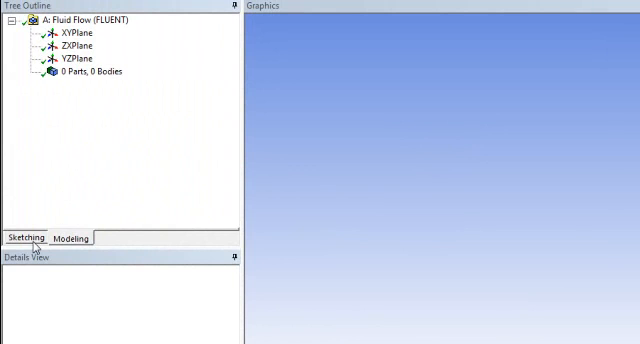
{"action": "left_click", "coordinate": [22, 238]}
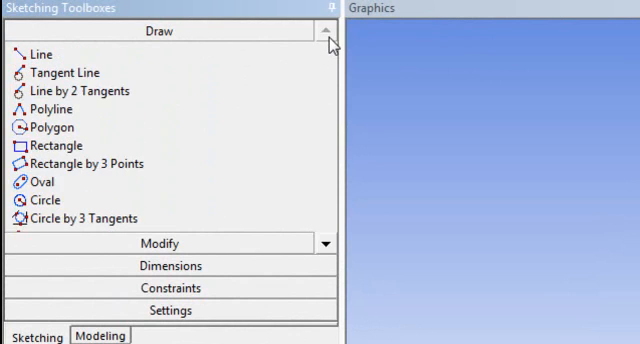
{"action": "left_click", "coordinate": [159, 242]}
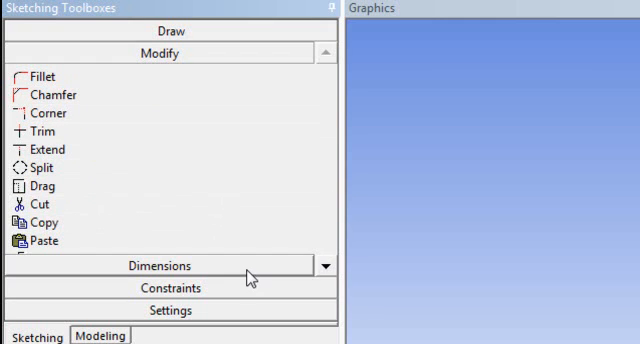
Expand the Dimensions toolbox and then the Settings toolbox.
{"action": "left_click", "coordinate": [170, 266]}
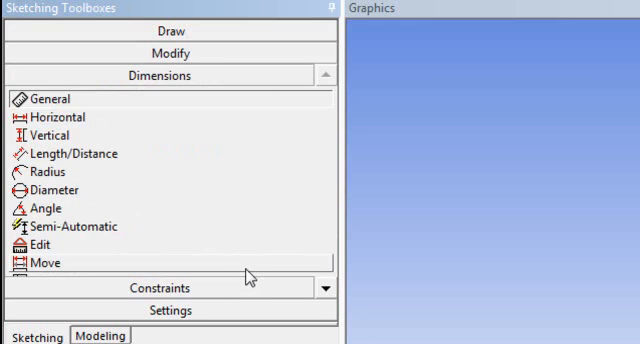
{"action": "mouse_move", "coordinate": [107, 95]}
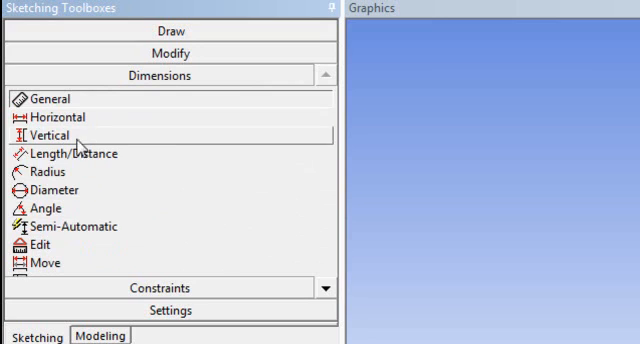
{"action": "mouse_move", "coordinate": [62, 262]}
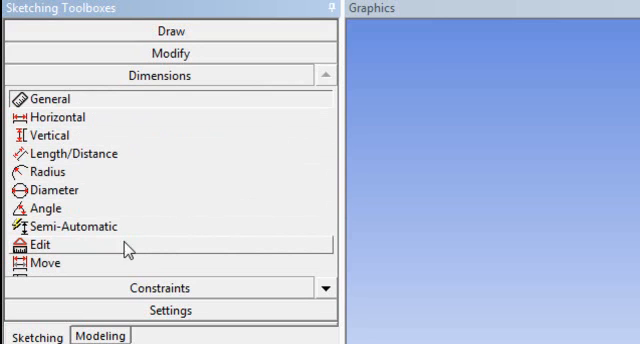
{"action": "left_click", "coordinate": [171, 291]}
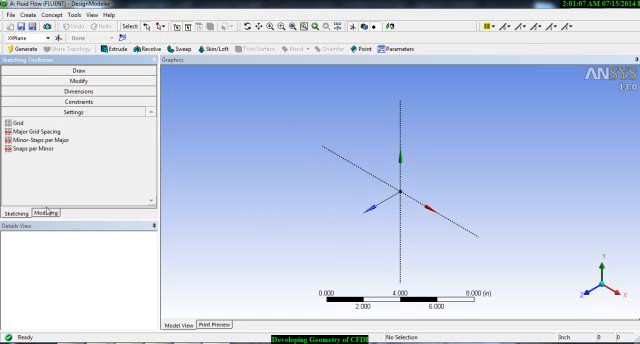
Return from the sketching toolboxes to the Modeling tree outline.
{"action": "left_click", "coordinate": [71, 74]}
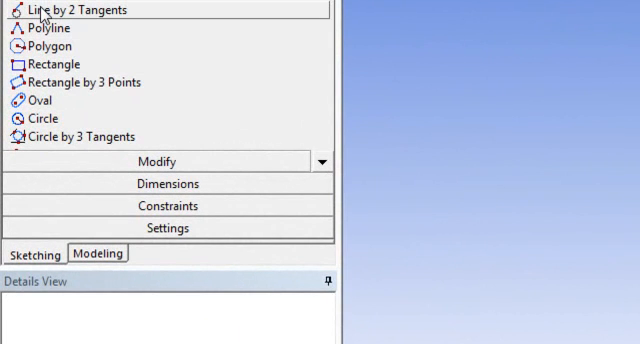
{"action": "mouse_move", "coordinate": [82, 268]}
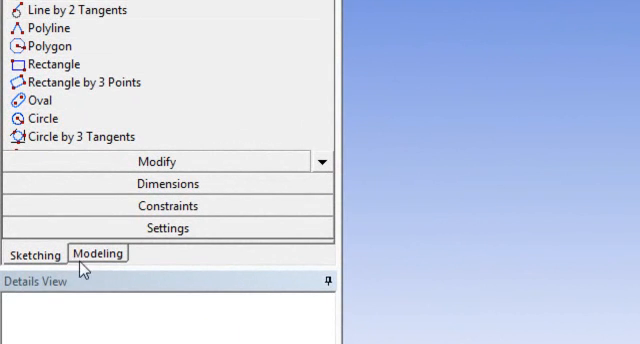
{"action": "left_click", "coordinate": [98, 253]}
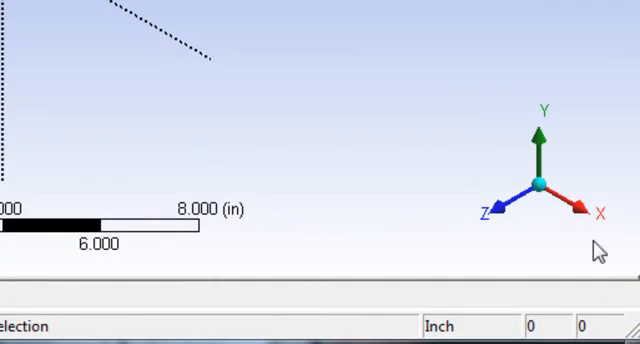
{"action": "mouse_move", "coordinate": [519, 205]}
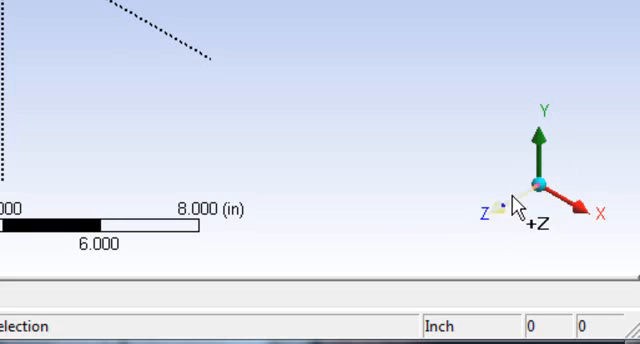
{"action": "mouse_move", "coordinate": [393, 204]}
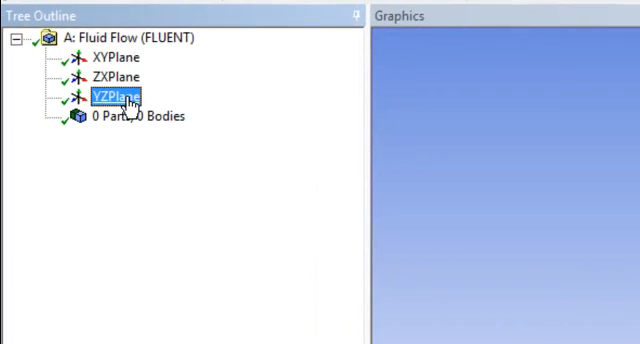
Make YZPlane the active plane and show the File menu commands.
{"action": "left_click", "coordinate": [111, 95]}
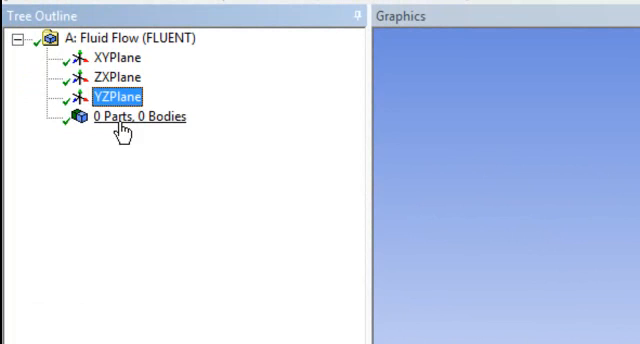
{"action": "mouse_move", "coordinate": [188, 135]}
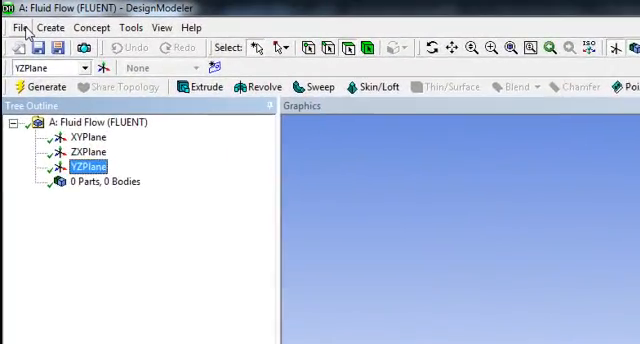
{"action": "left_click", "coordinate": [17, 28]}
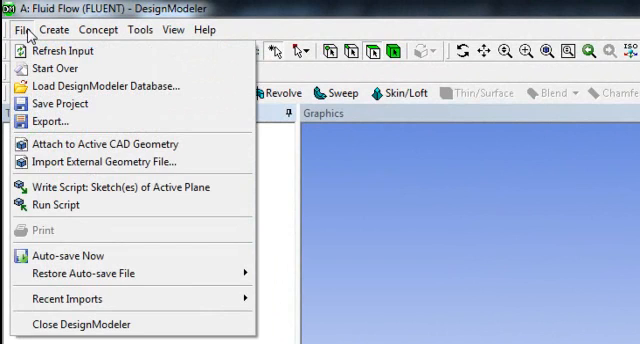
Browse the Create, Concept and Tools menu commands without adding geometry.
{"action": "left_click", "coordinate": [58, 29]}
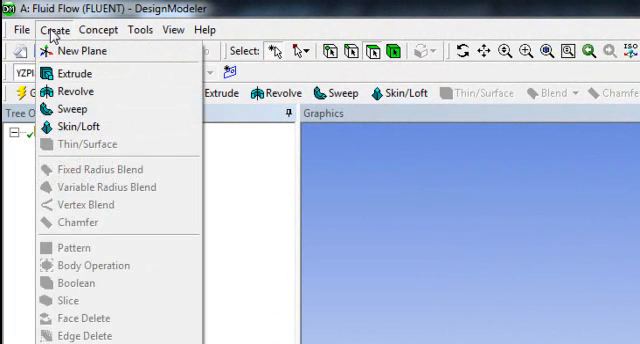
{"action": "left_click", "coordinate": [98, 29]}
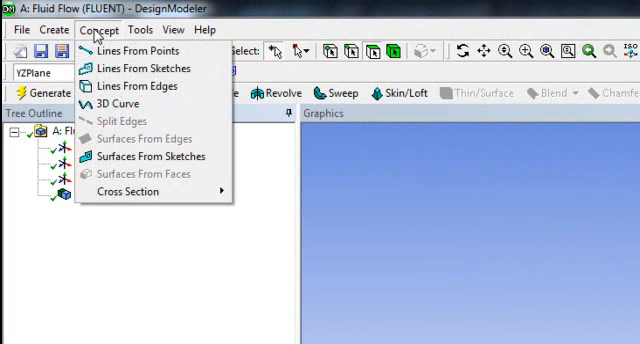
{"action": "left_click", "coordinate": [141, 29]}
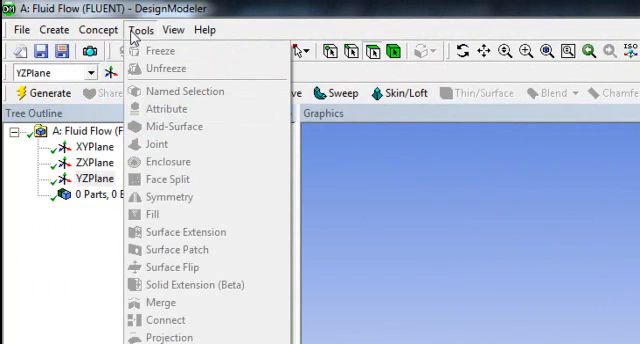
{"action": "left_click", "coordinate": [86, 29]}
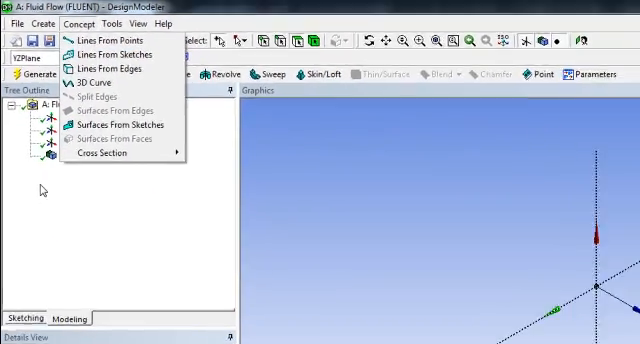